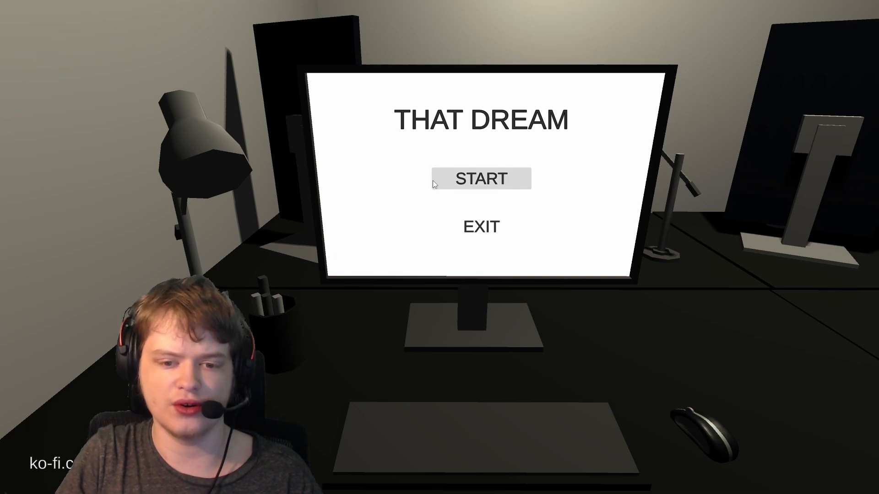
{"action": "left_click", "coordinate": [480, 179]}
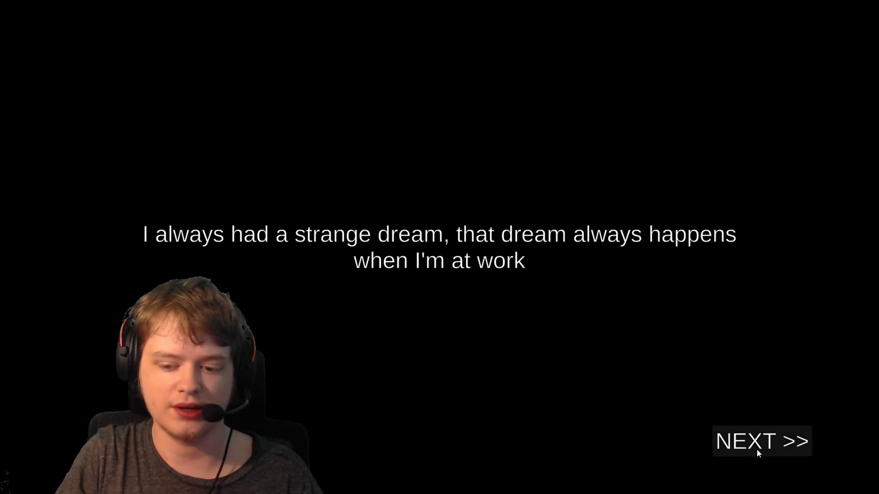
{"action": "left_click", "coordinate": [761, 441]}
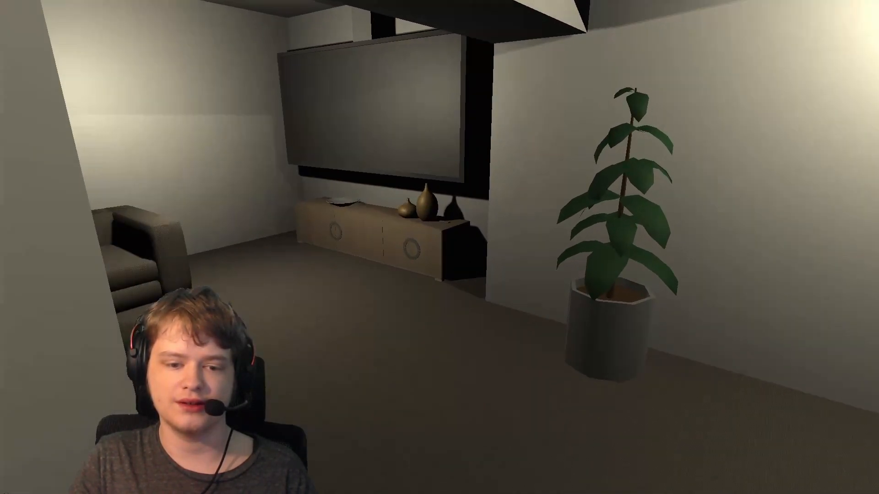
{"action": "scroll", "scroll_direction": "right", "scroll_amount": 3}
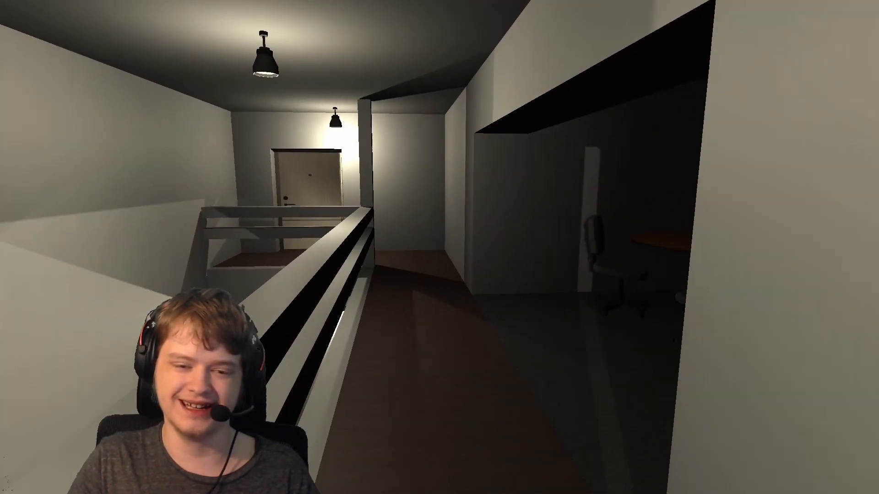
{"action": "mouse_move", "coordinate": [439, 247]}
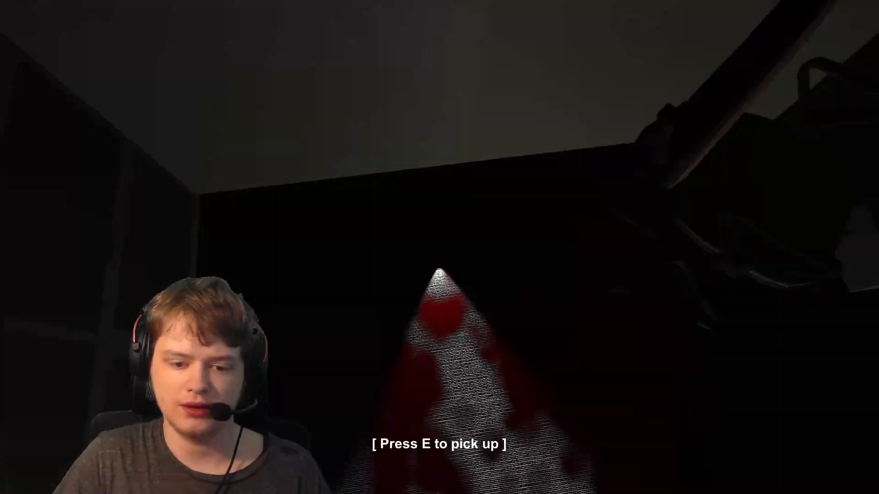
{"action": "key", "text": "e"}
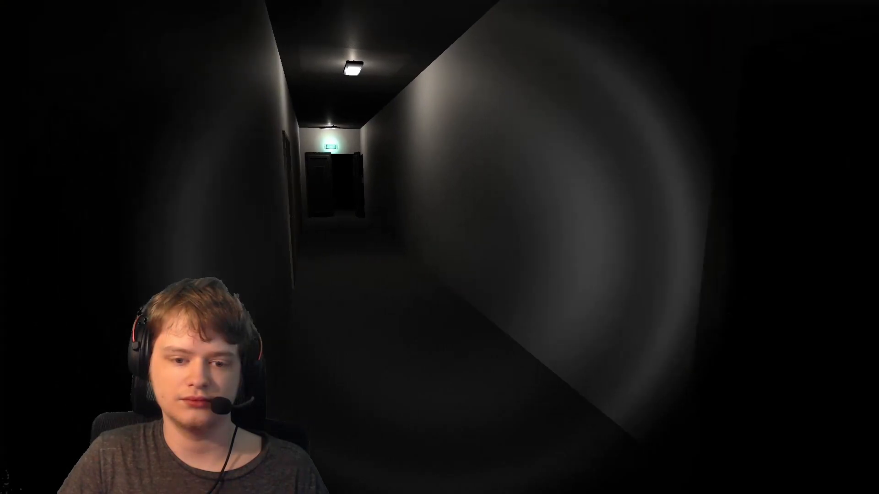
{"action": "key", "text": "w"}
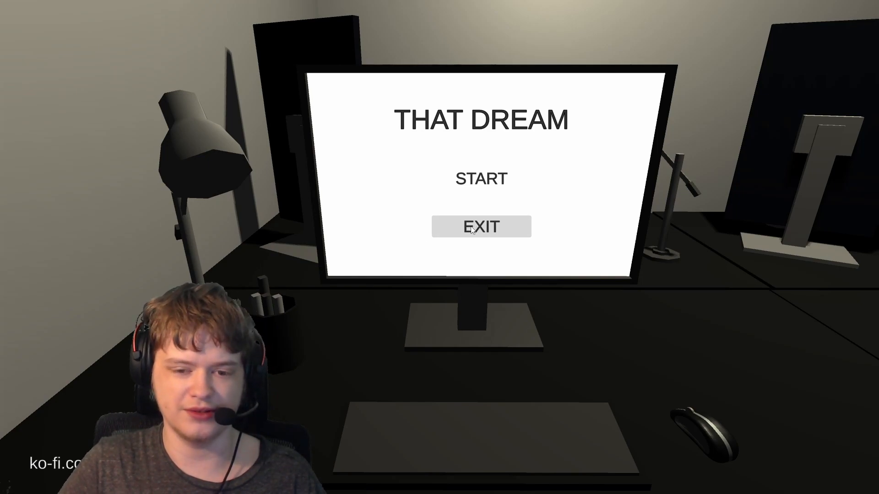
{"action": "left_click", "coordinate": [481, 227]}
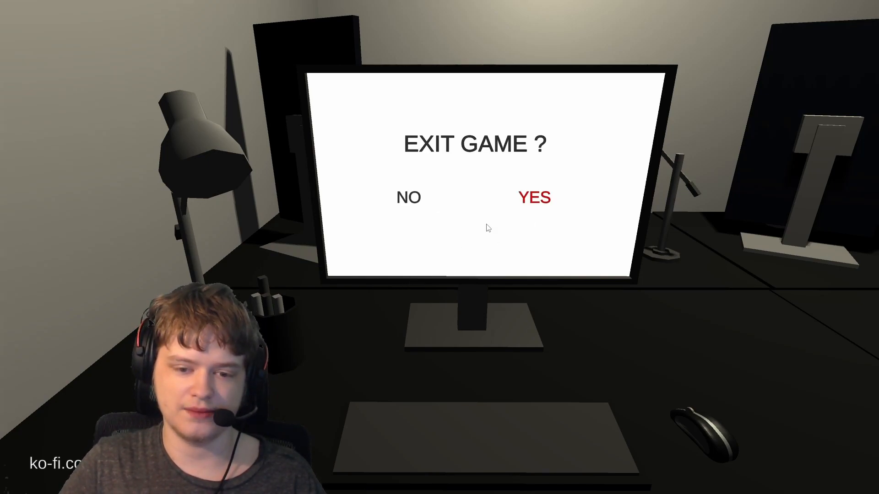